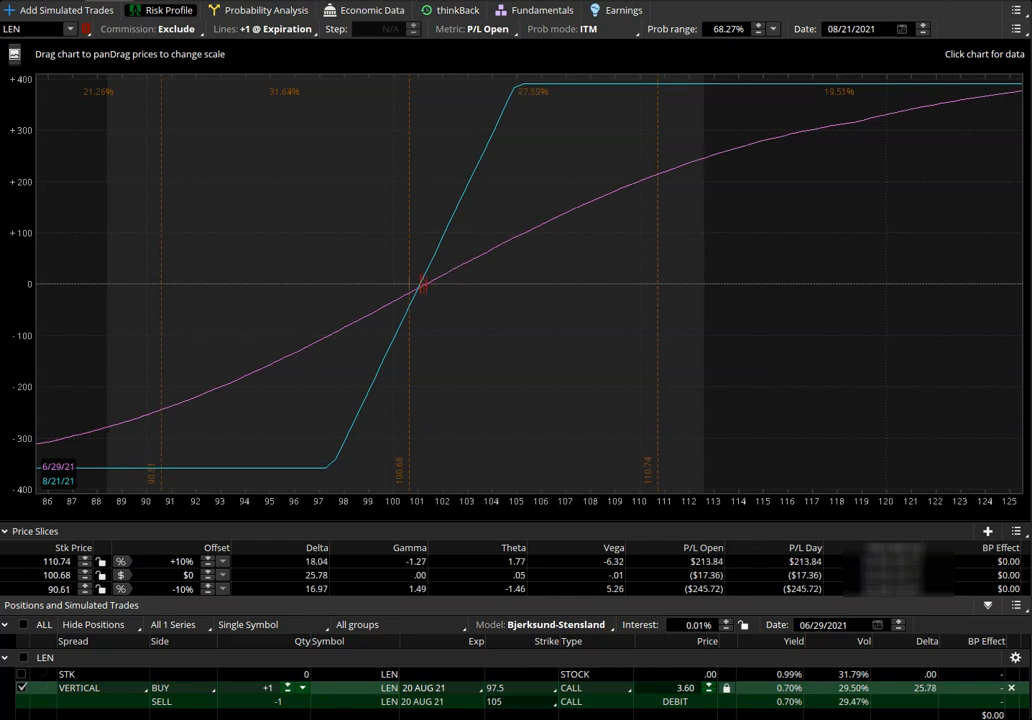
mouse_move(352, 540)
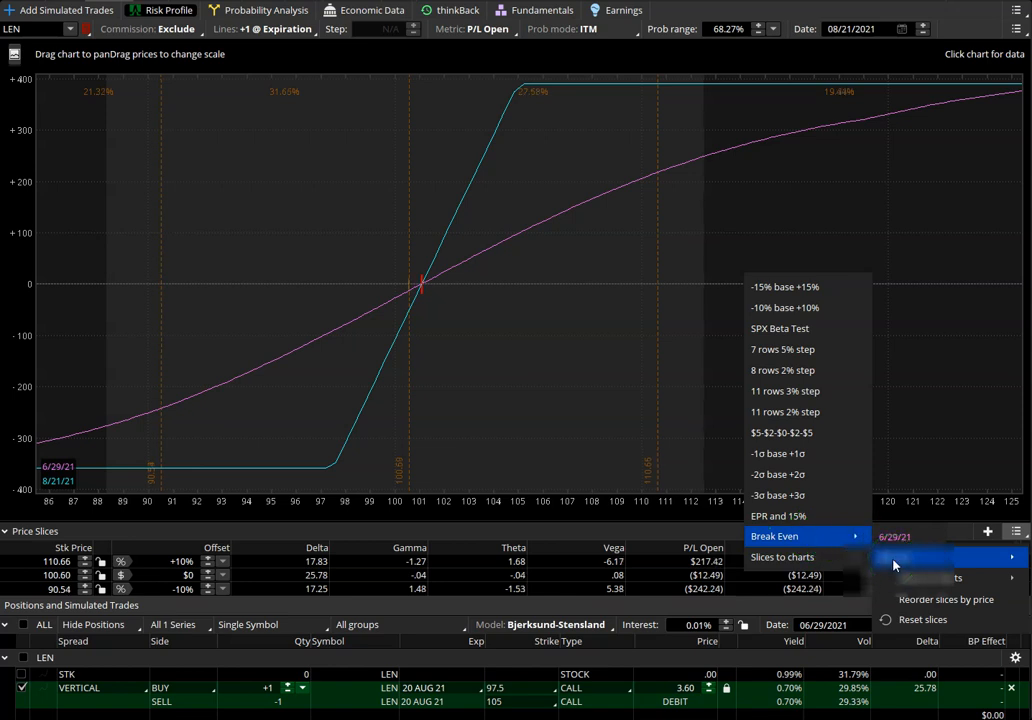
Step: Replace the three price slices with one slice at the LEN spread's break-even price
click(788, 536)
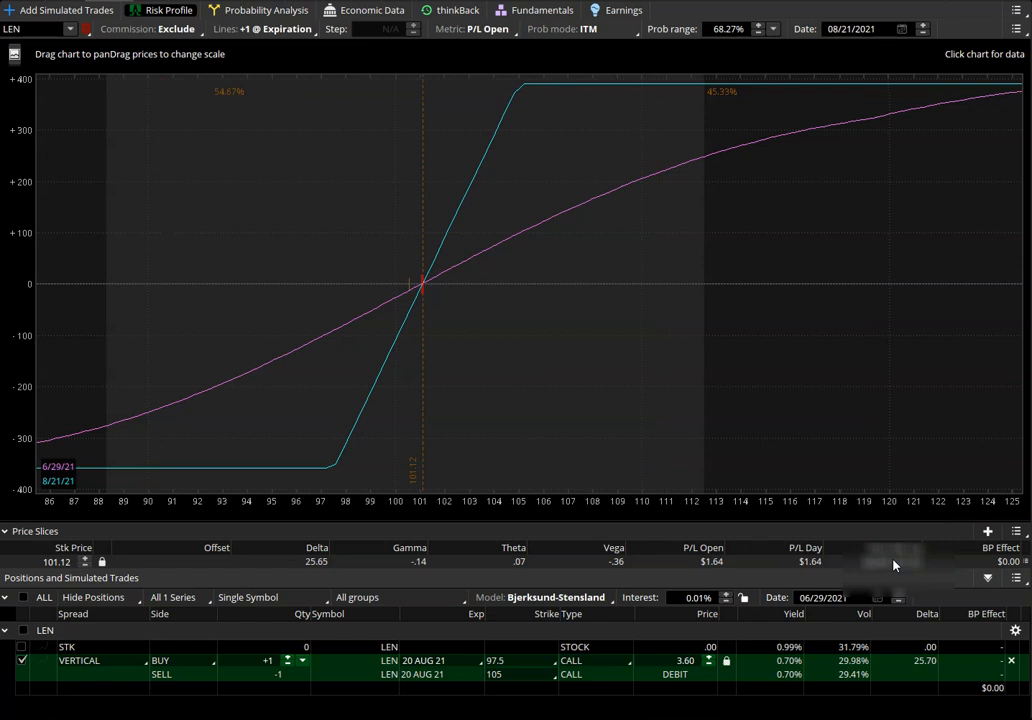
click(468, 448)
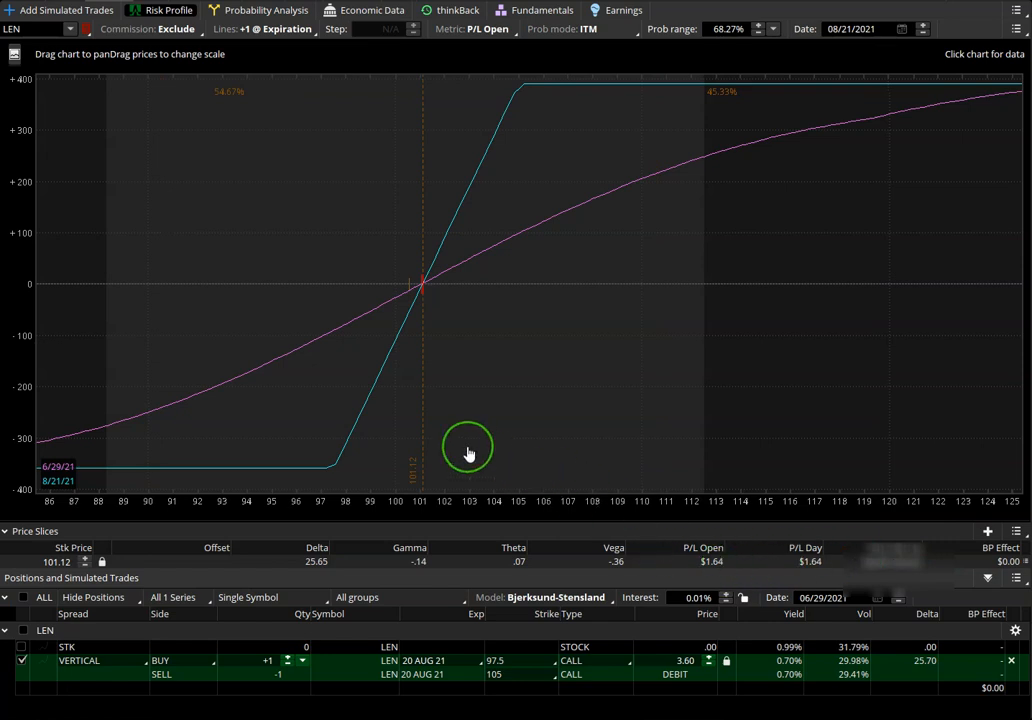
mouse_move(414, 488)
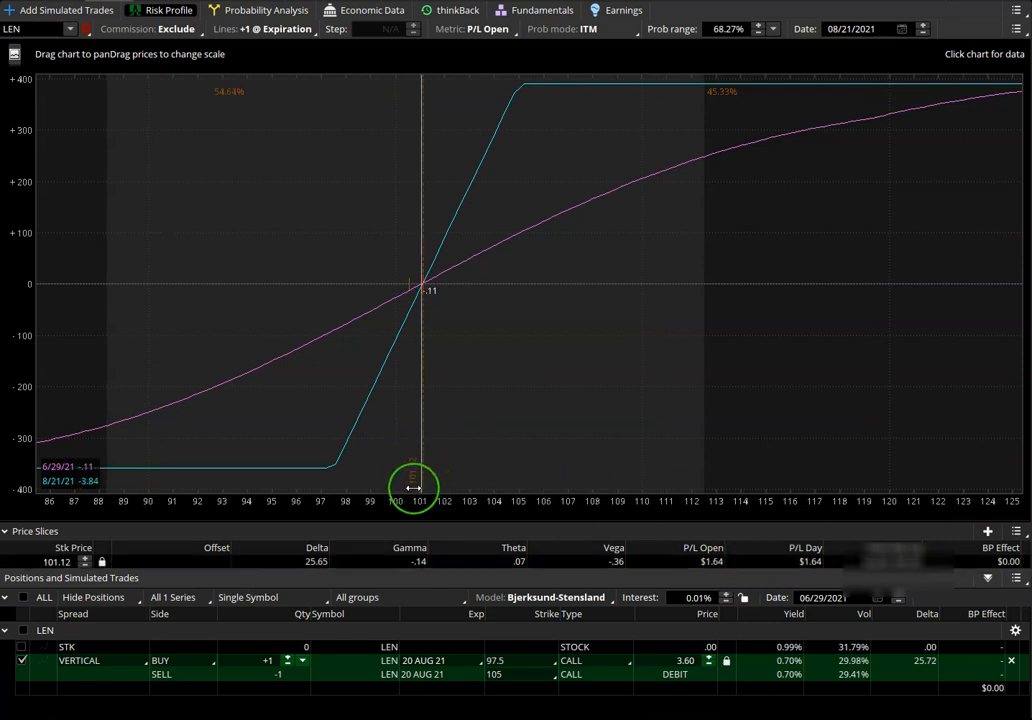
mouse_move(418, 468)
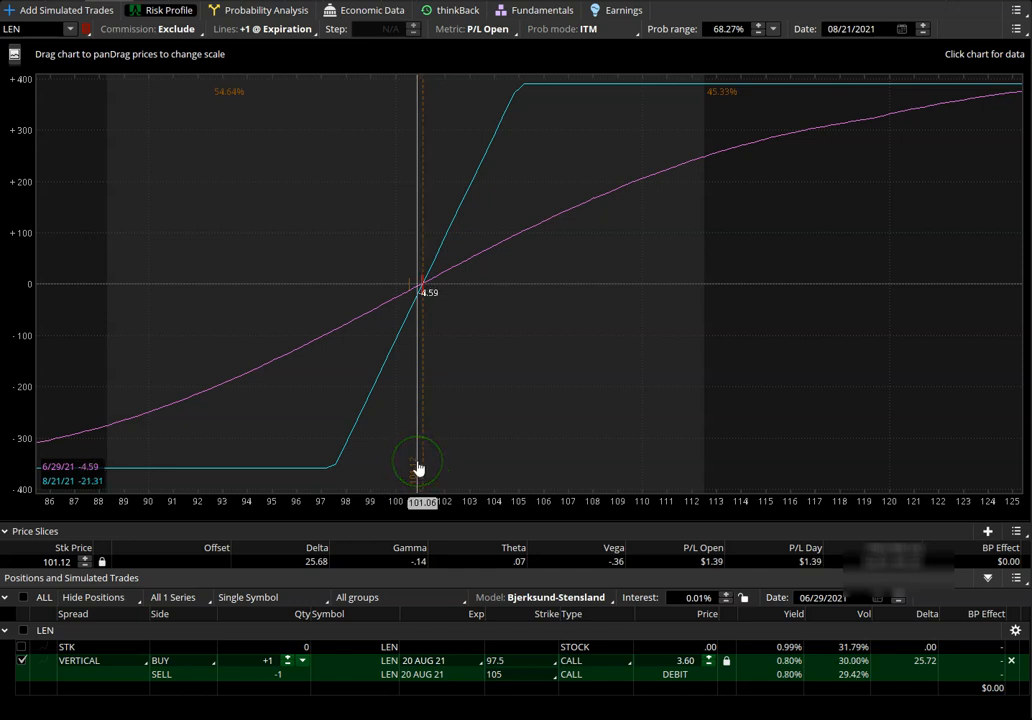
mouse_move(416, 476)
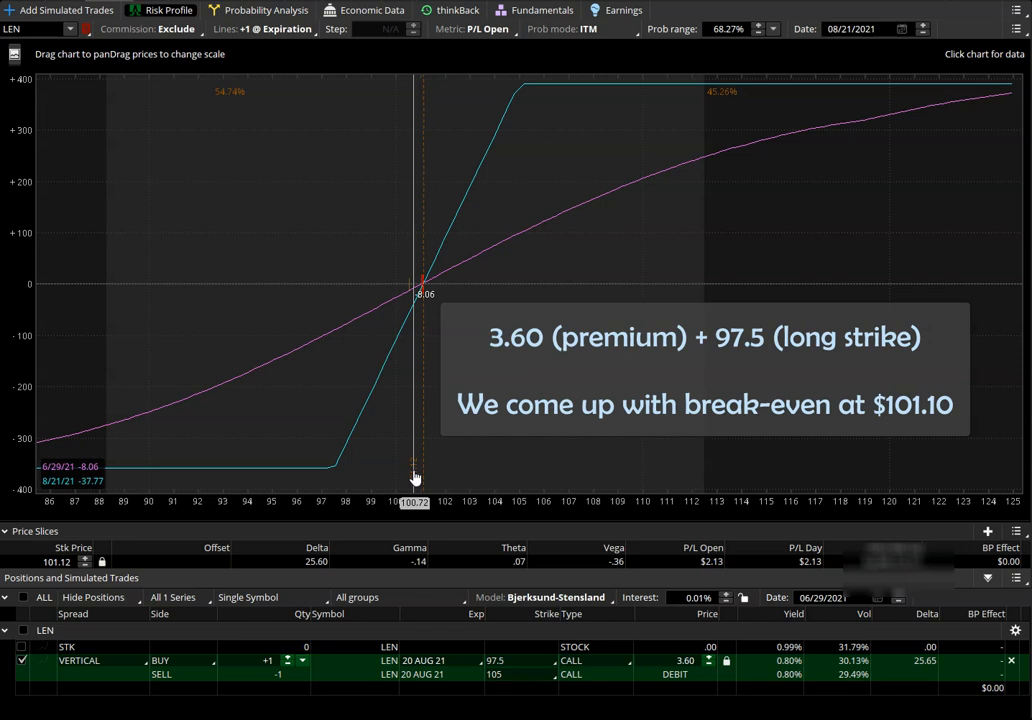
mouse_move(64, 564)
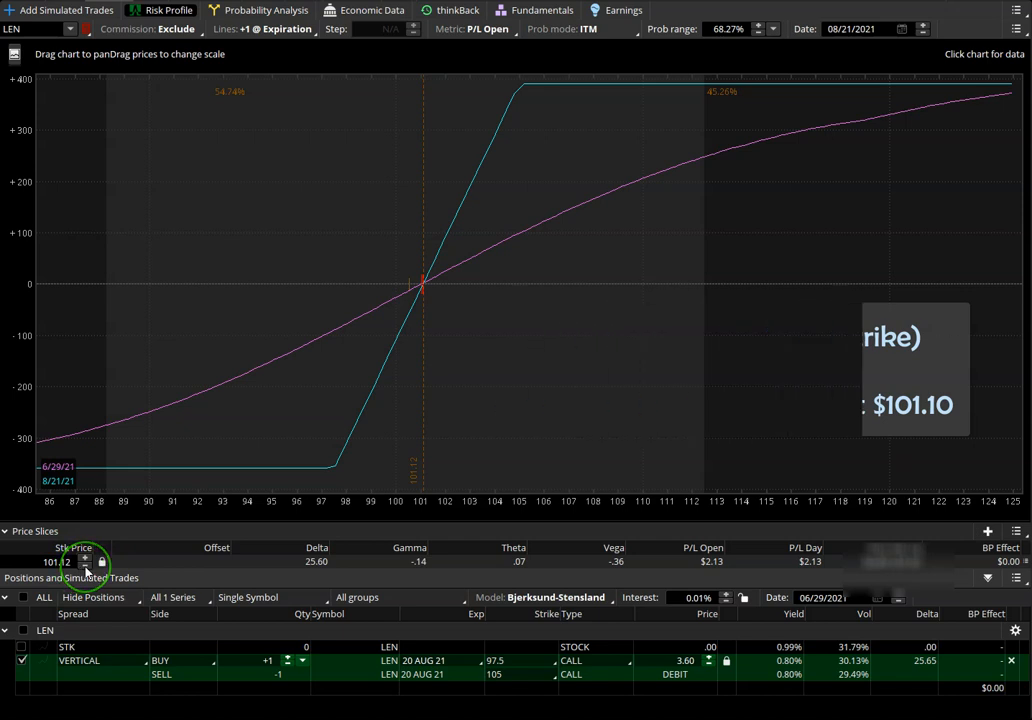
mouse_move(450, 324)
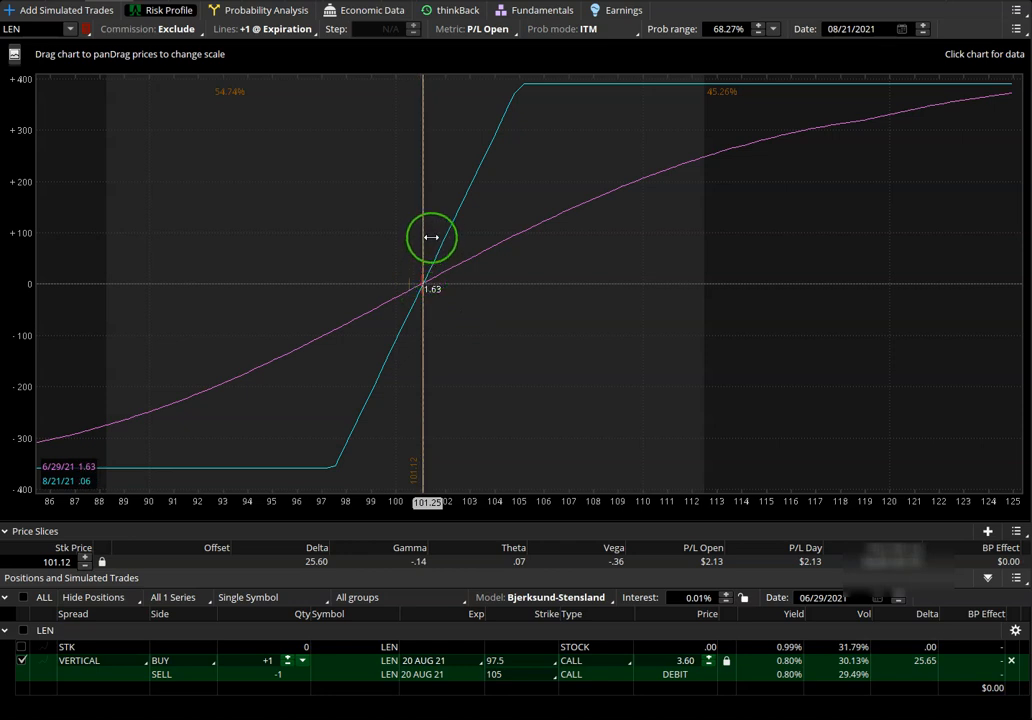
mouse_move(428, 280)
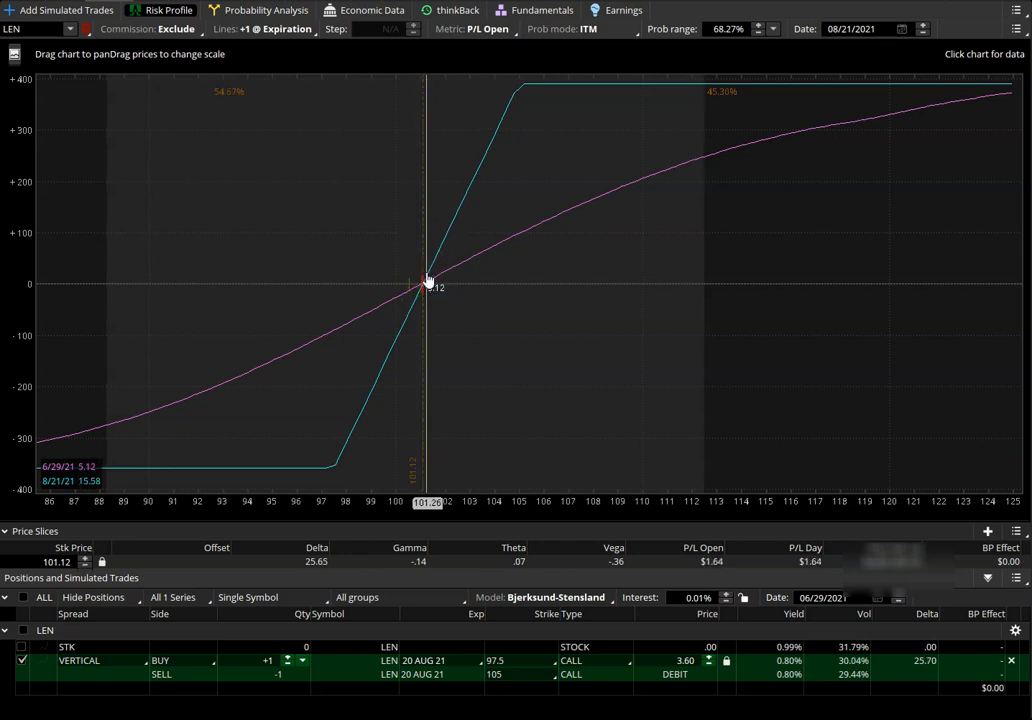
mouse_move(738, 90)
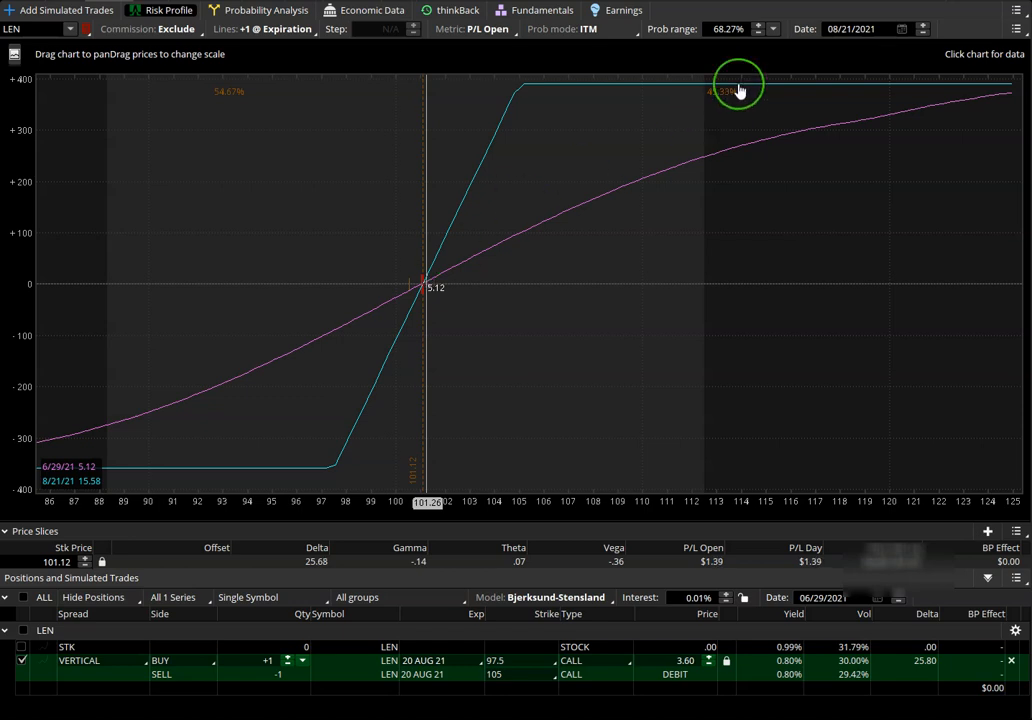
mouse_move(732, 104)
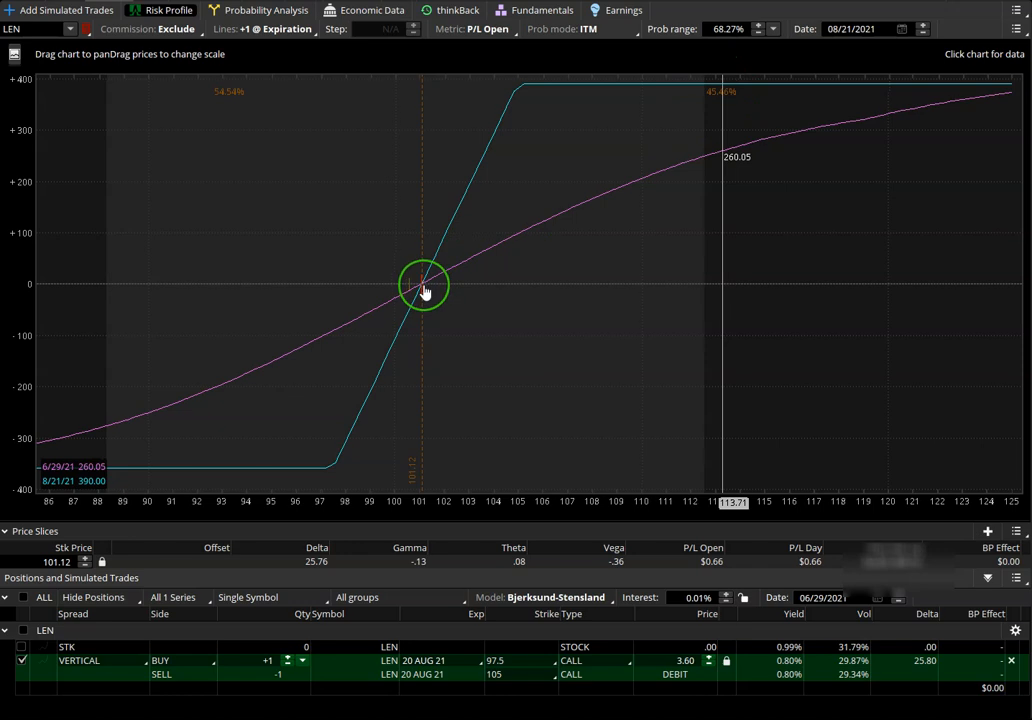
mouse_move(540, 306)
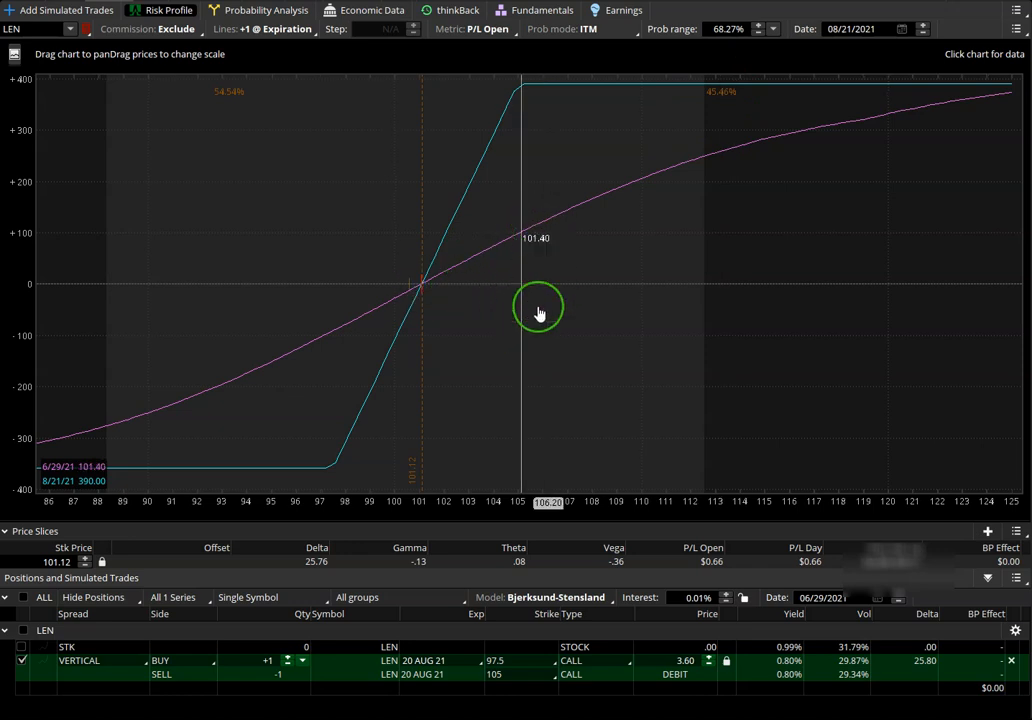
mouse_move(460, 304)
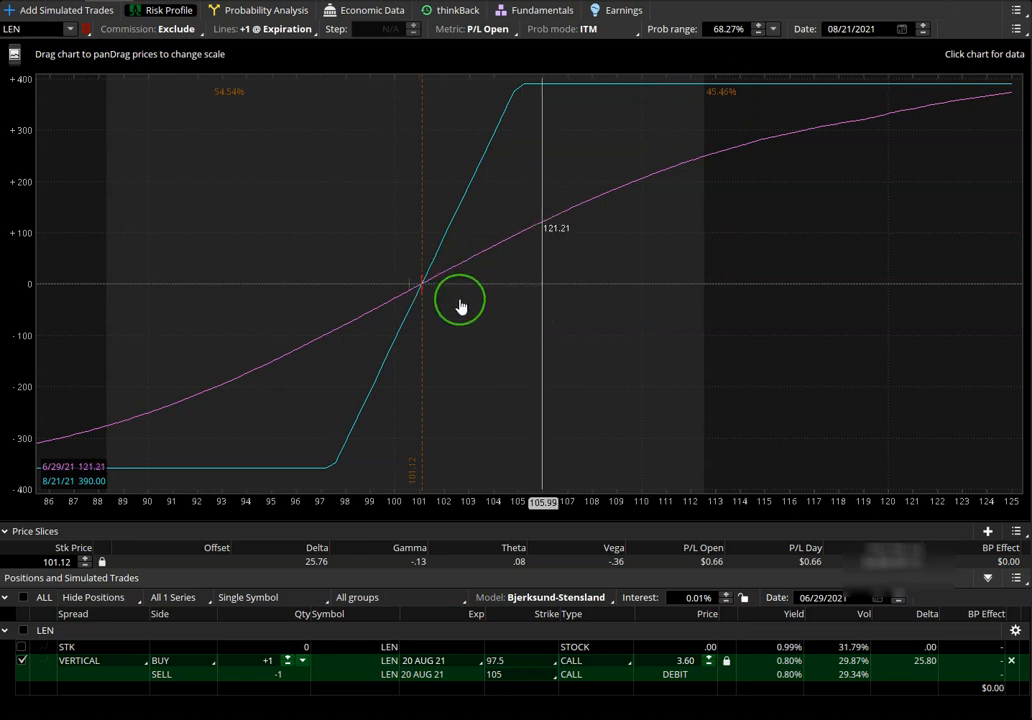
mouse_move(708, 300)
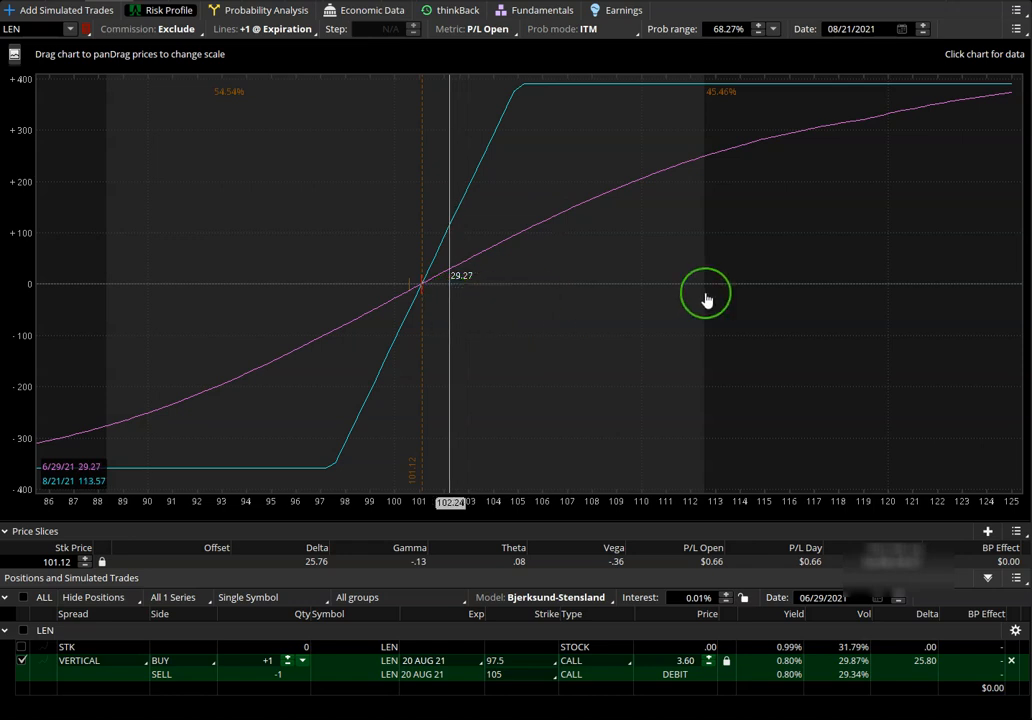
mouse_move(210, 104)
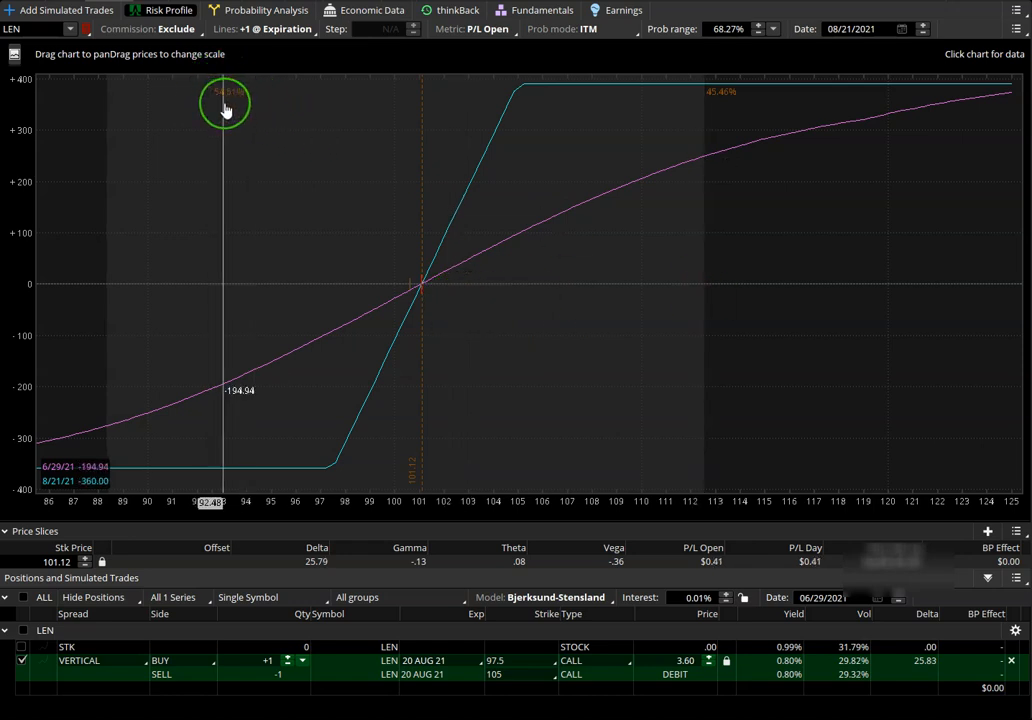
mouse_move(424, 244)
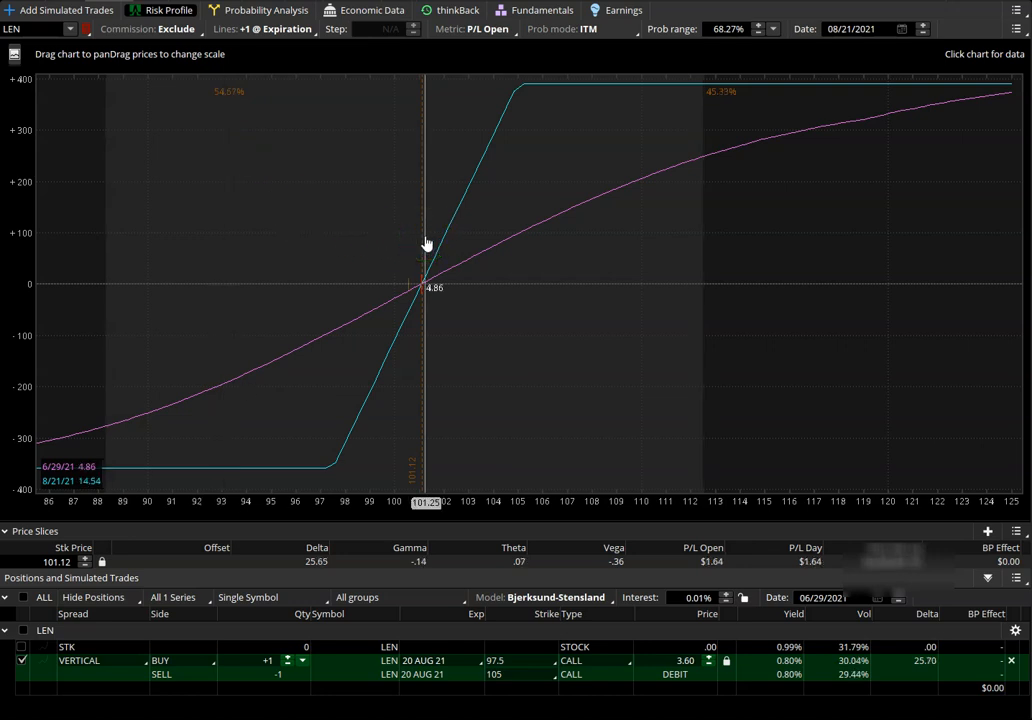
mouse_move(324, 258)
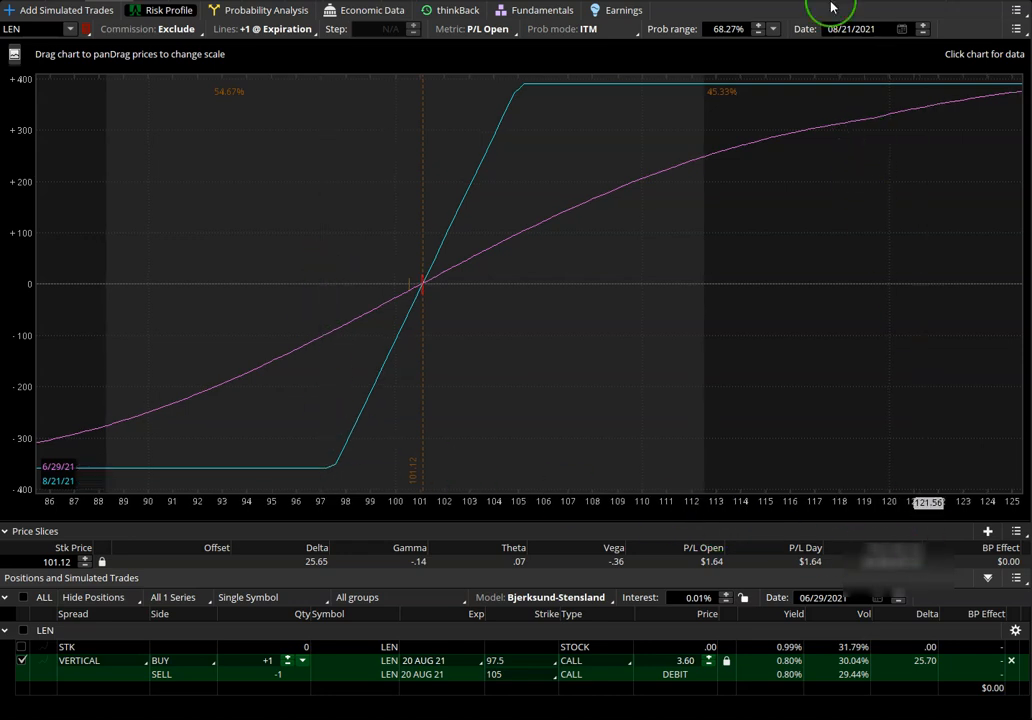
mouse_move(716, 72)
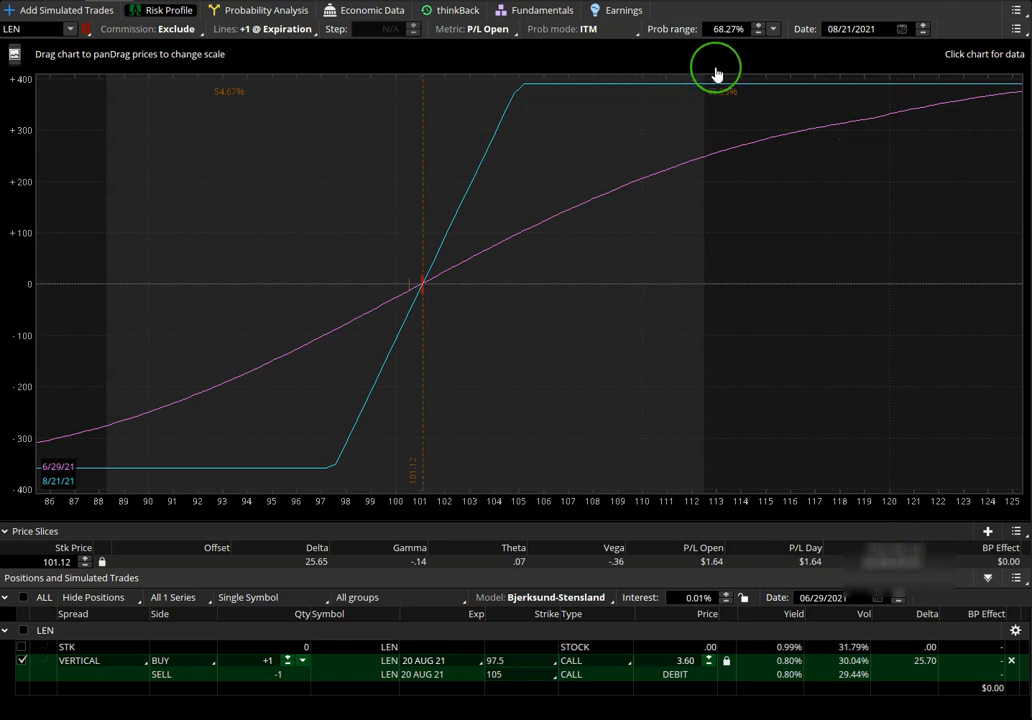
mouse_move(696, 100)
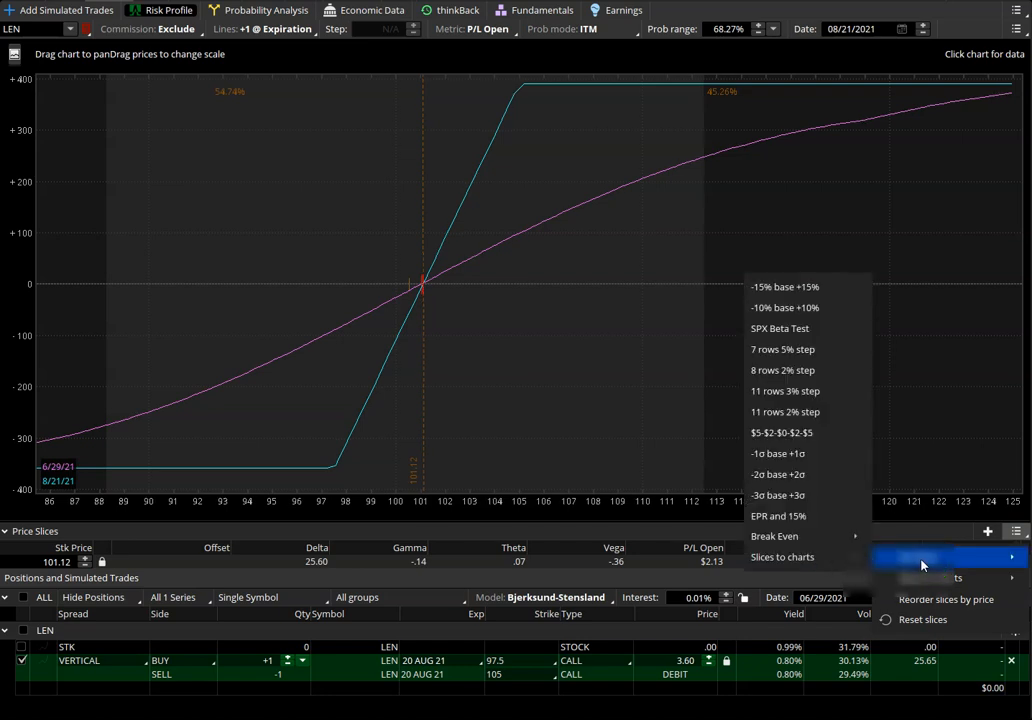
mouse_move(774, 536)
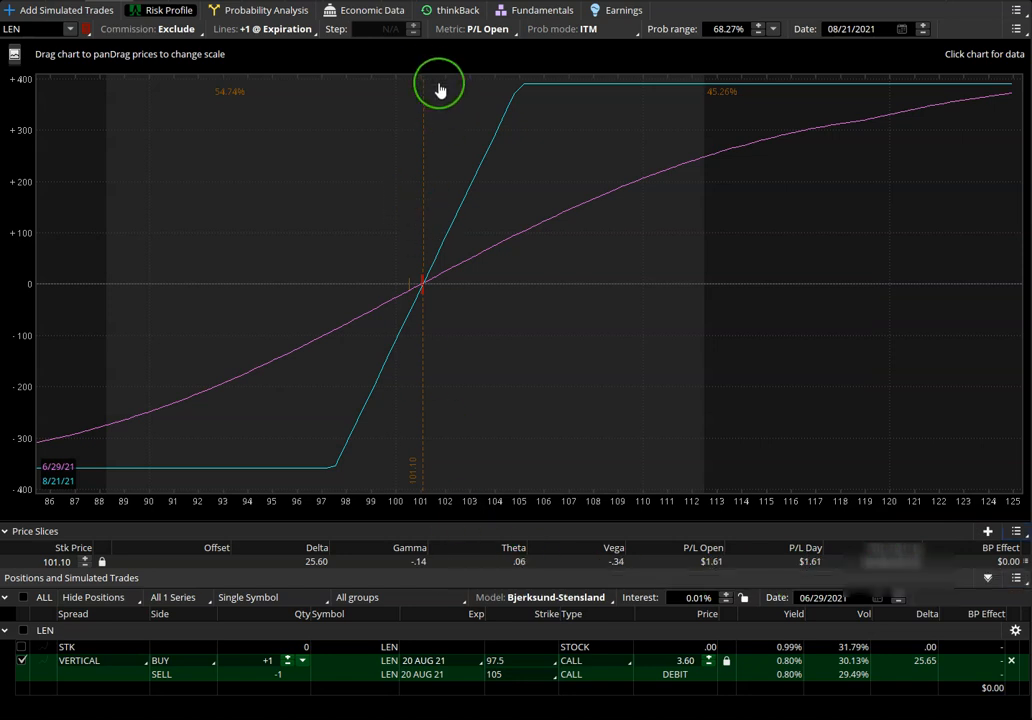
mouse_move(424, 290)
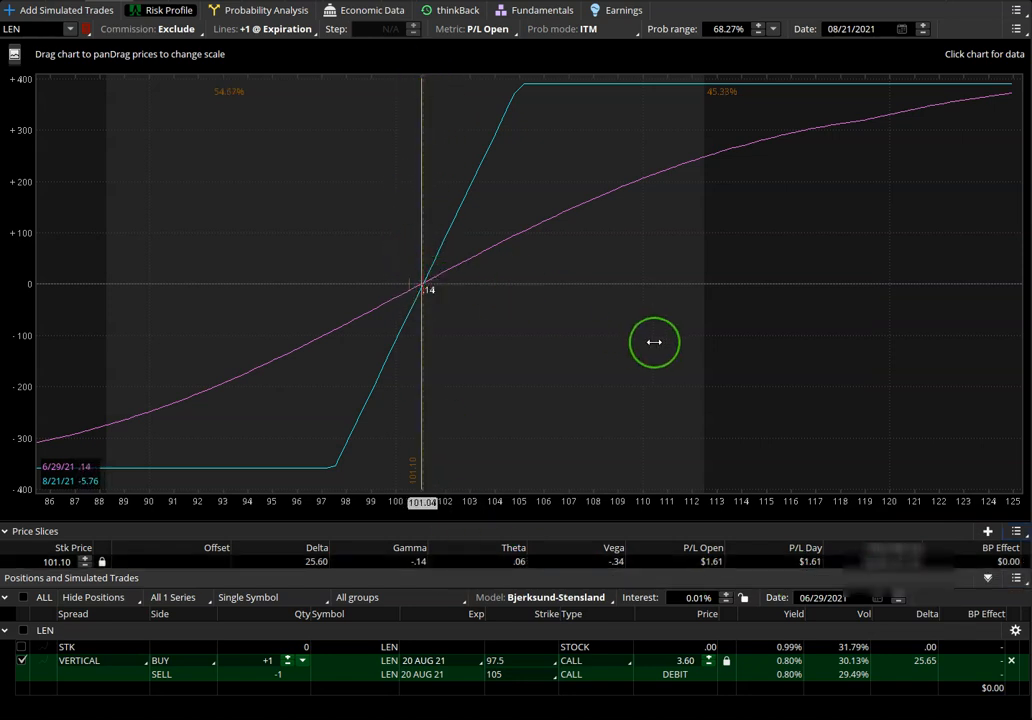
mouse_move(676, 132)
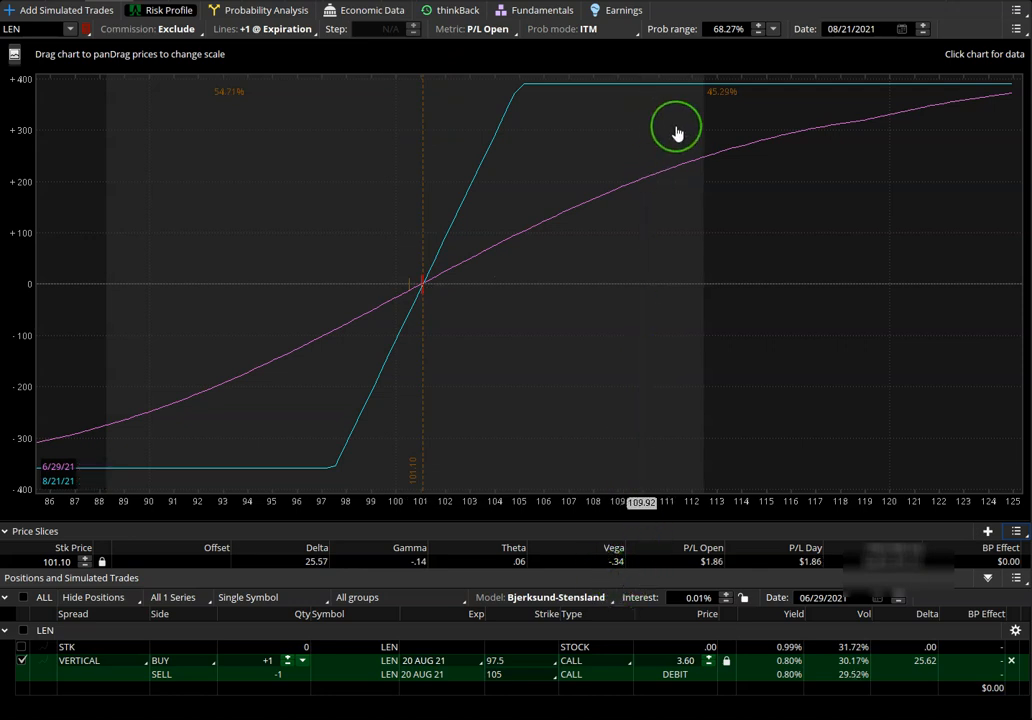
mouse_move(732, 82)
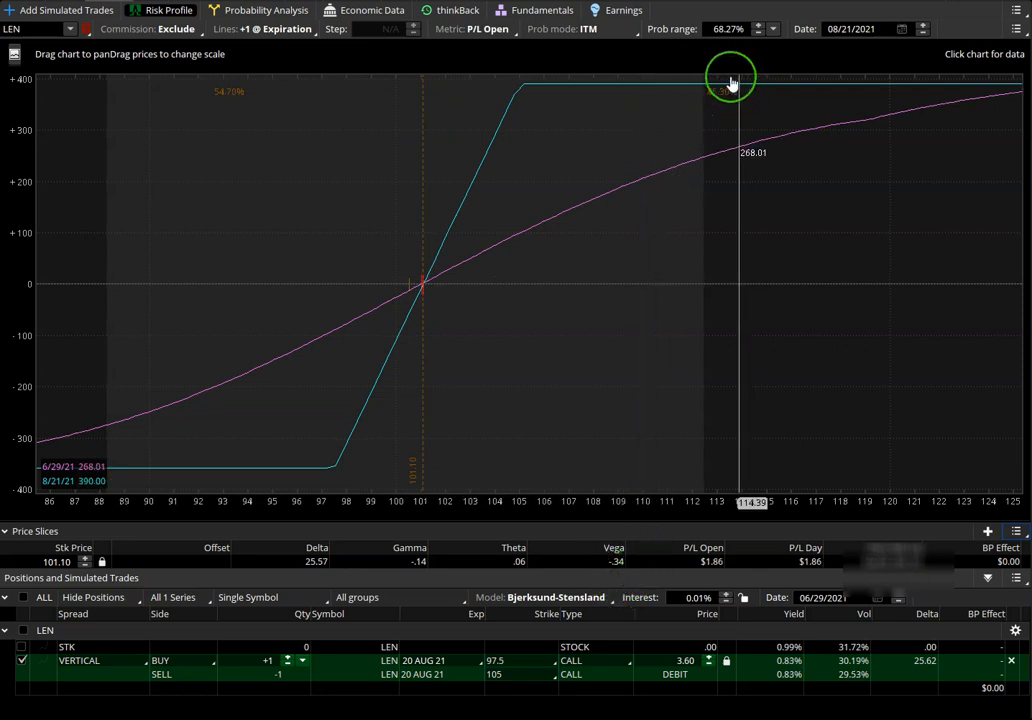
mouse_move(696, 98)
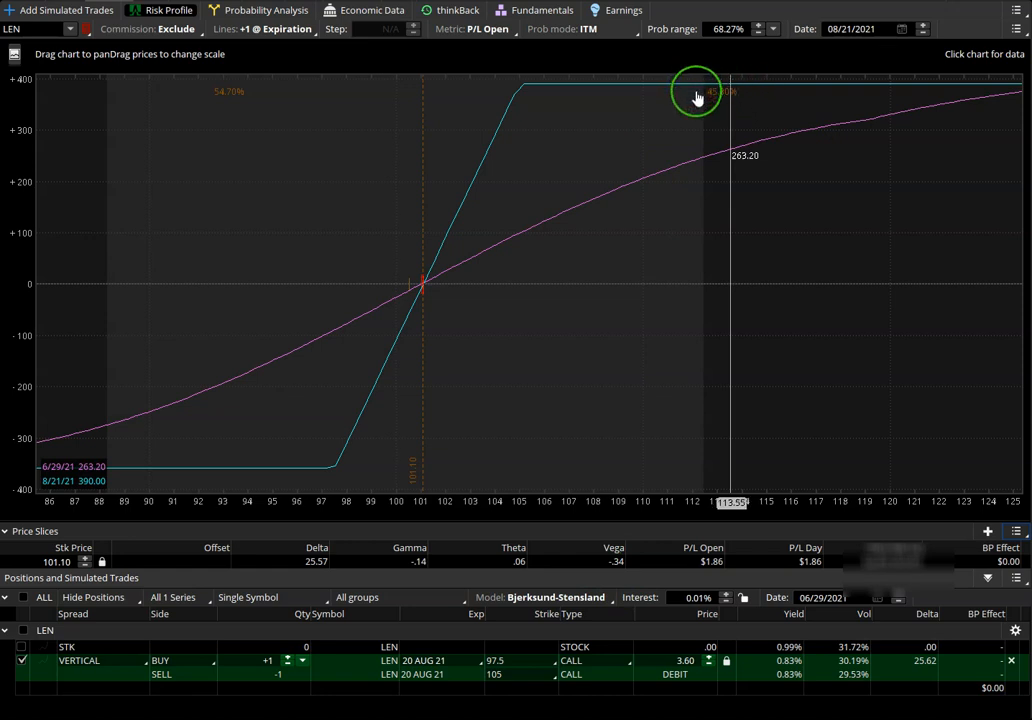
mouse_move(258, 84)
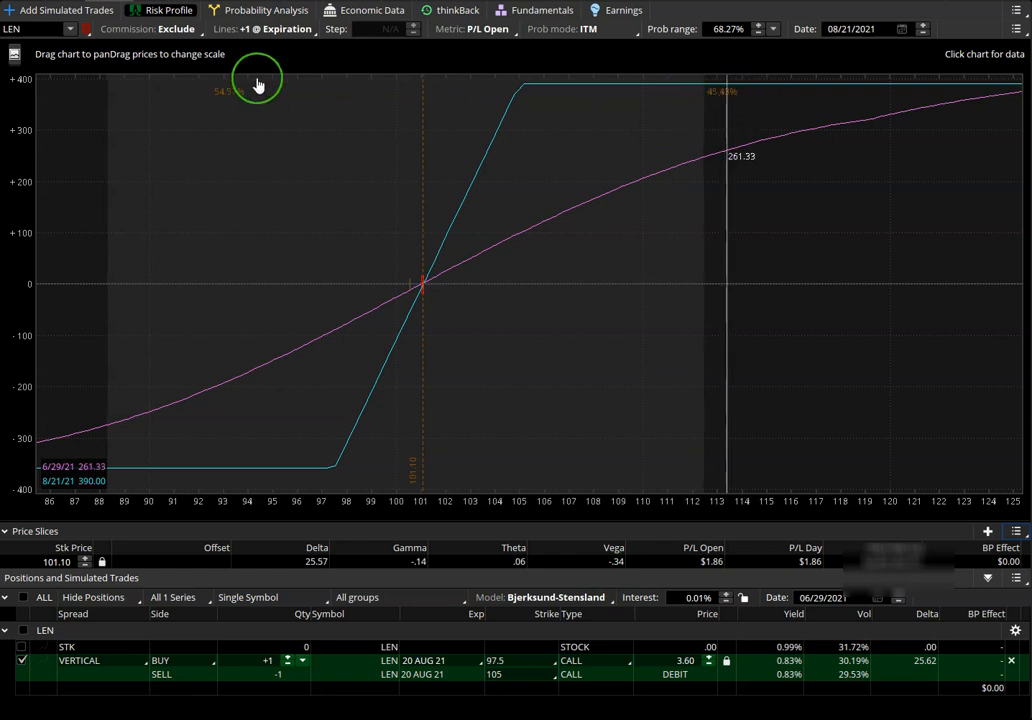
mouse_move(242, 122)
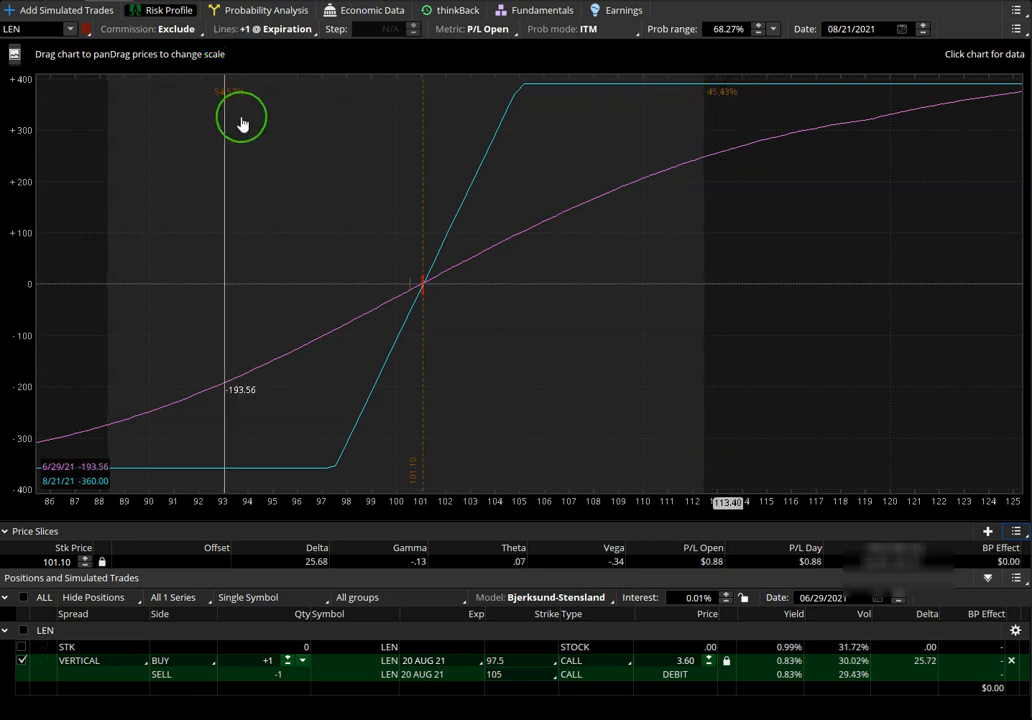